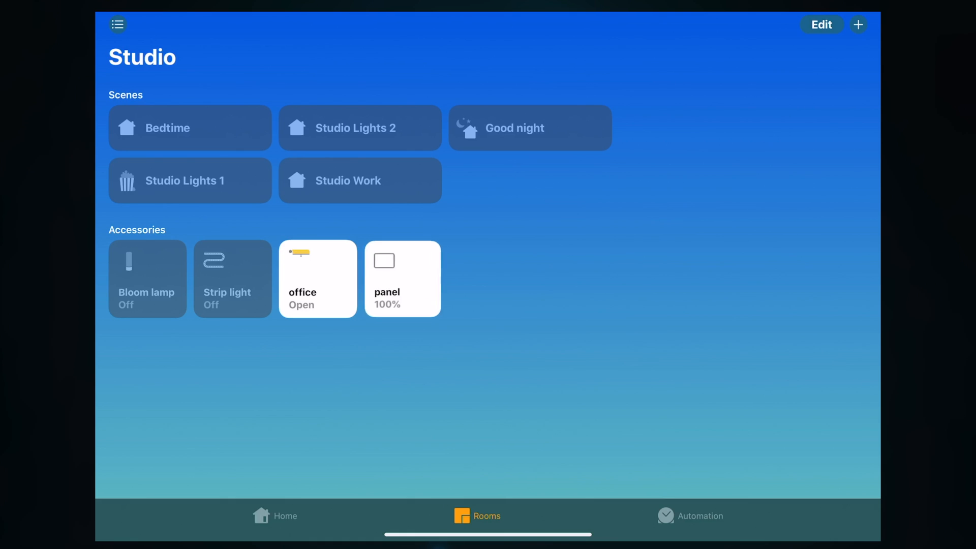
# View the panel light's controls briefly and return to the Living room accessories.
pyautogui.click(403, 279)
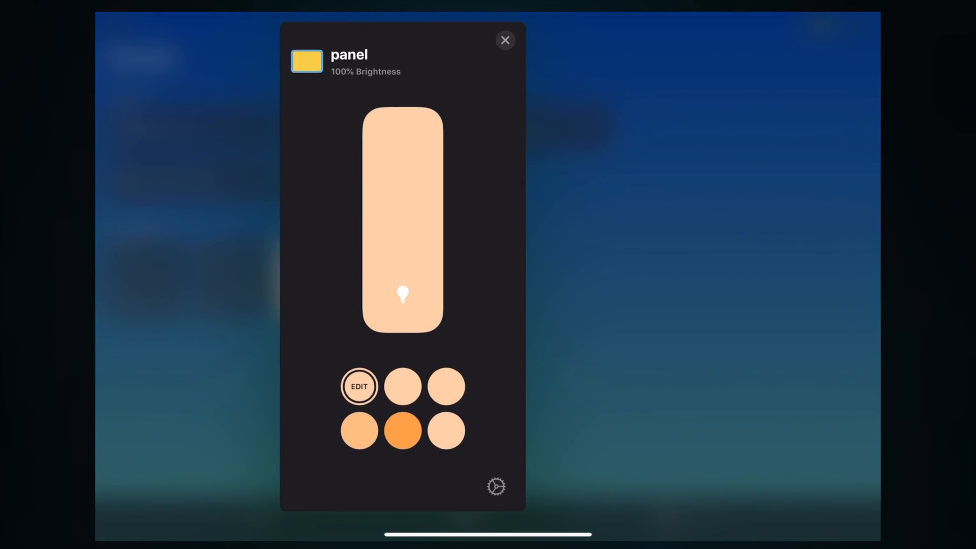
pyautogui.click(505, 40)
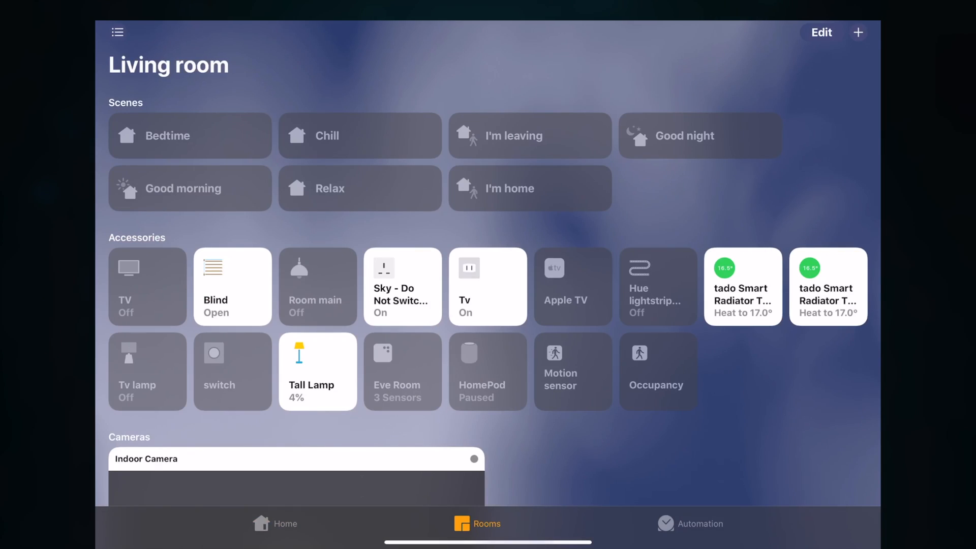
# Show the Living room Blind accessory's settings, grouped as Living Room Blind.
pyautogui.click(147, 287)
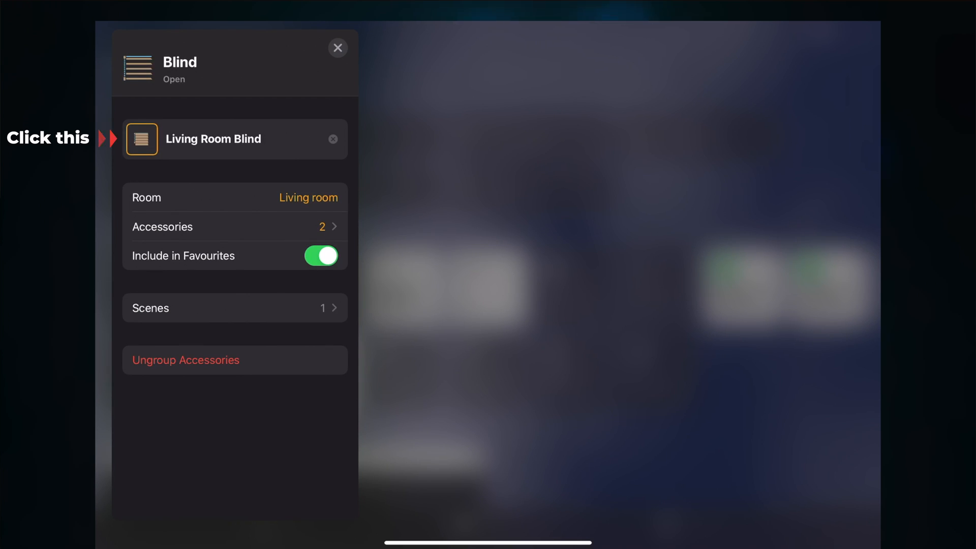
# Give the Blind a new yellow blind icon from Choose Icon and confirm it with Done.
pyautogui.click(141, 139)
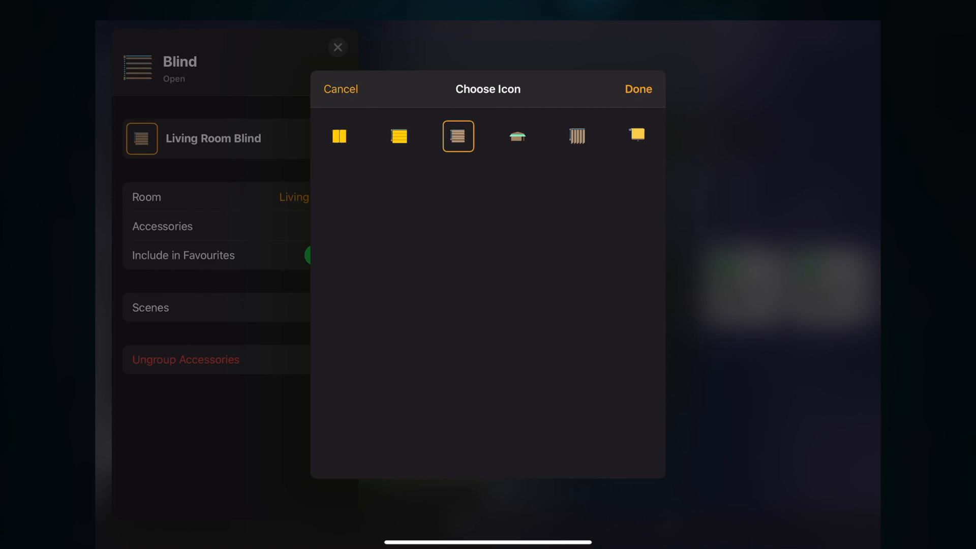
pyautogui.click(636, 136)
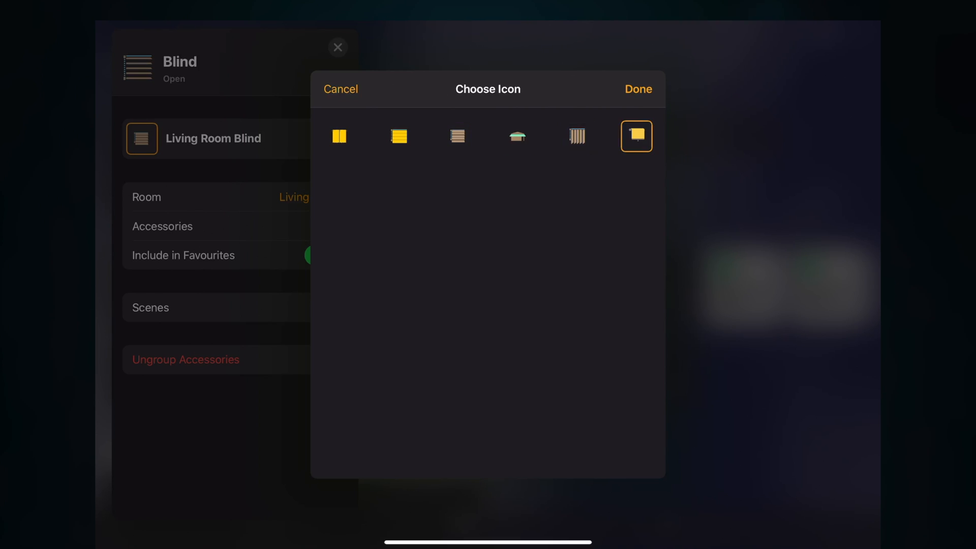
pyautogui.click(339, 137)
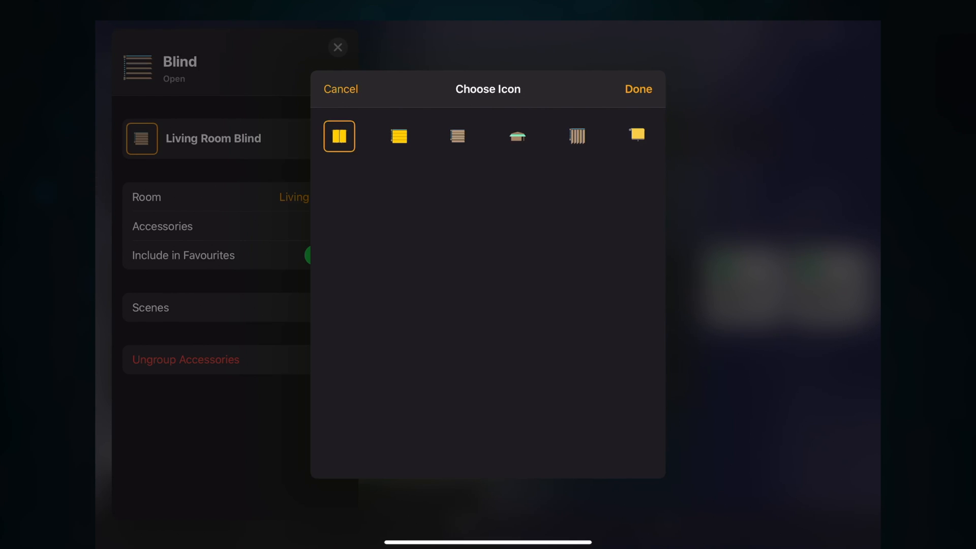
pyautogui.click(636, 137)
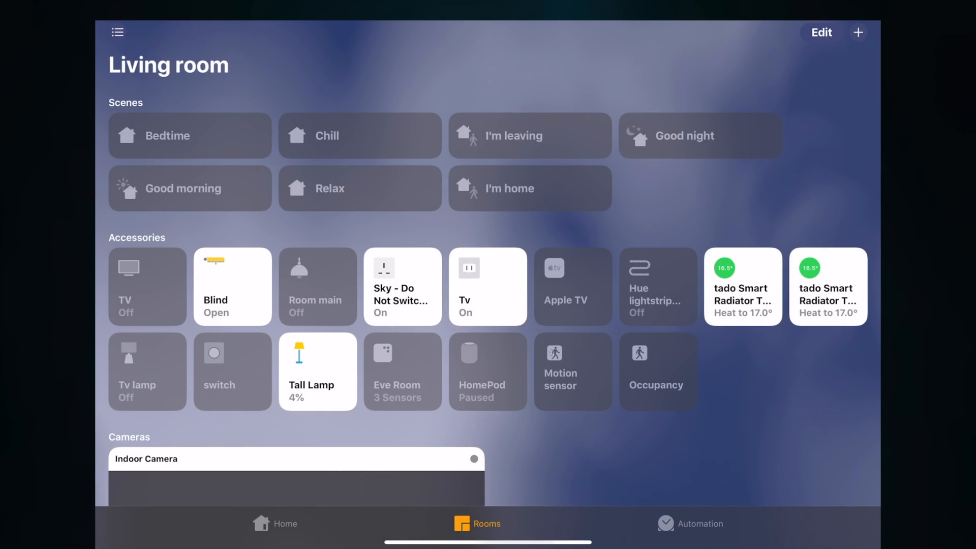
# Show the Tv power point's control, powered on.
pyautogui.click(146, 286)
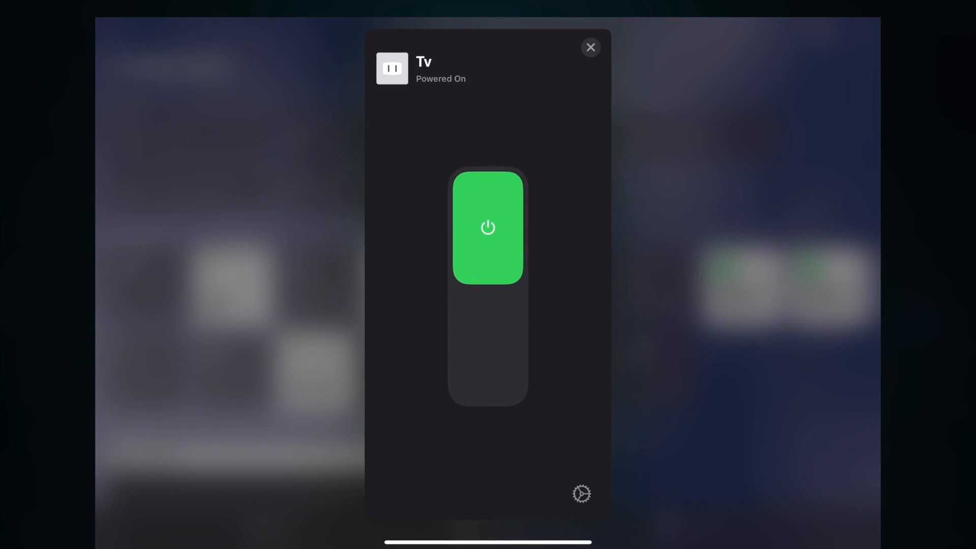
# Try Light and Fan display types for the Tv, then set Display As back to Power Point.
pyautogui.click(581, 493)
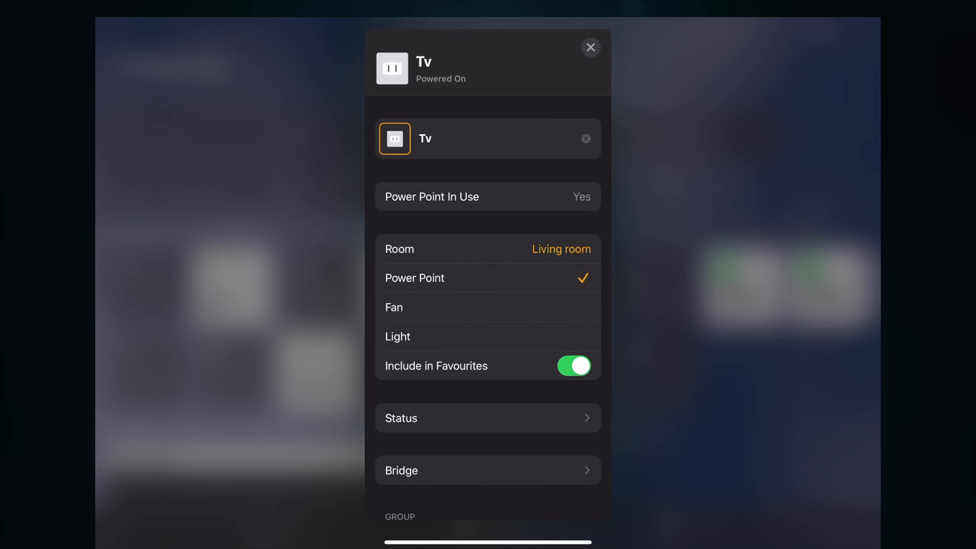
pyautogui.click(395, 138)
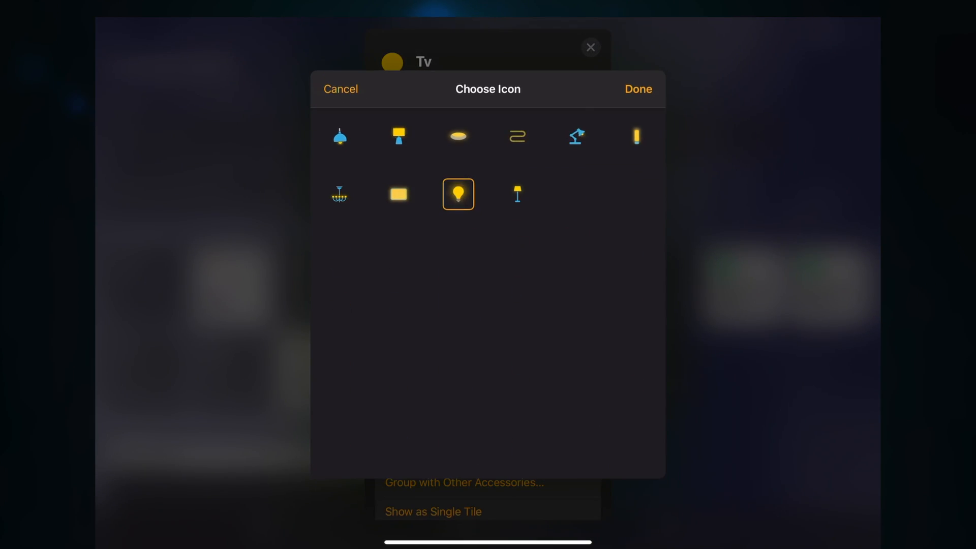
pyautogui.click(638, 89)
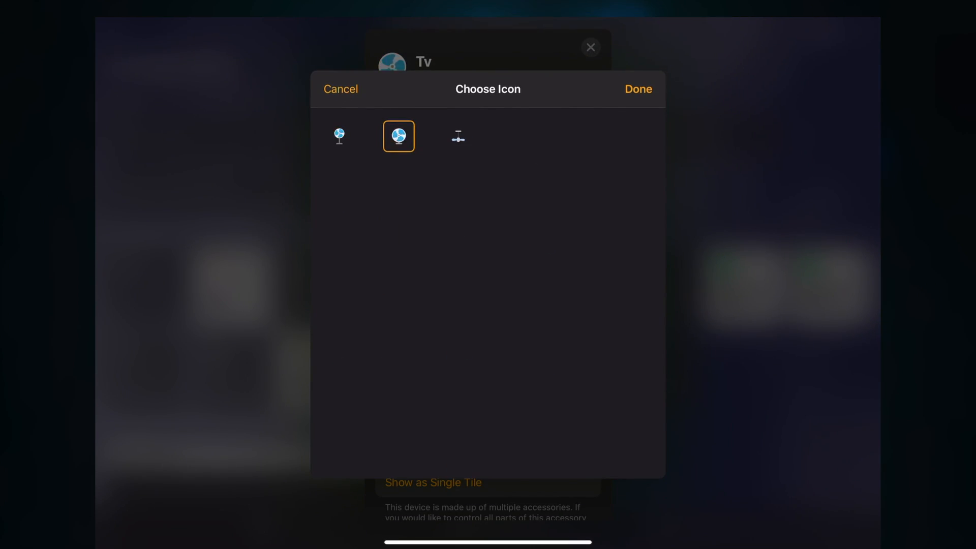
pyautogui.click(638, 90)
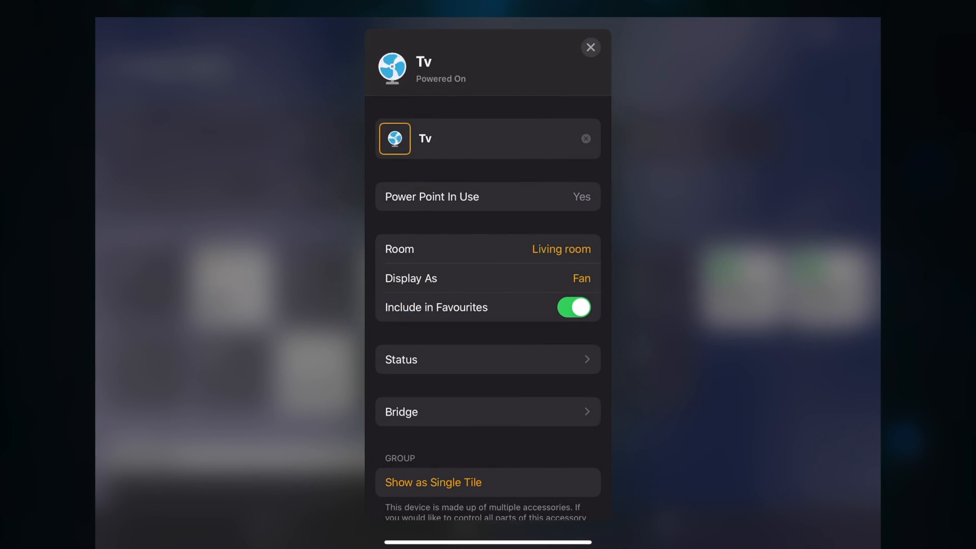
pyautogui.click(560, 278)
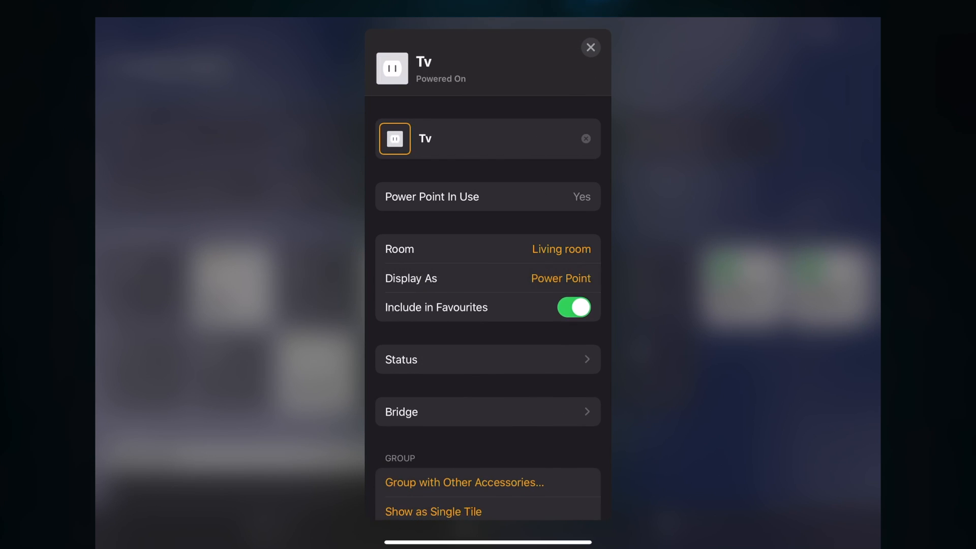
pyautogui.click(394, 139)
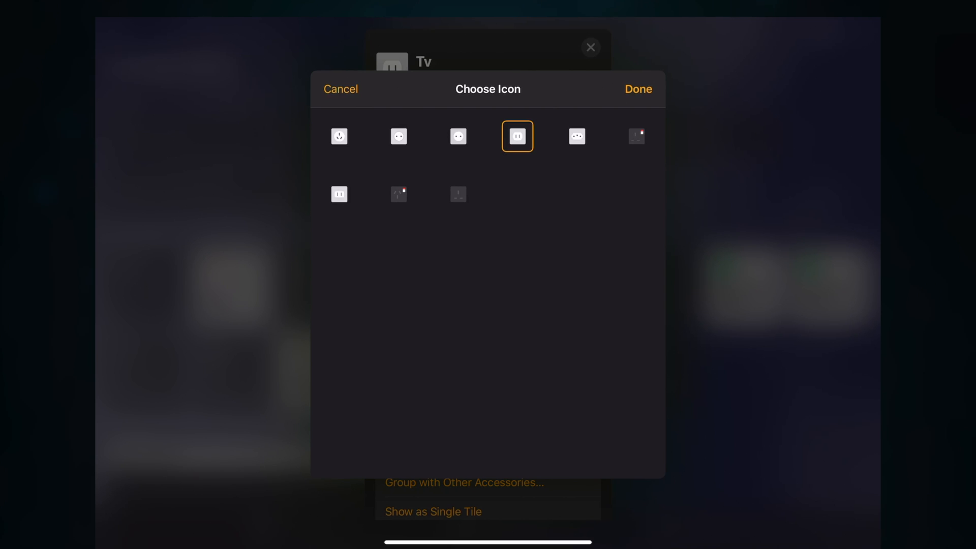
# Give the Tv the dark socket icon with a red mark and close its settings.
pyautogui.click(636, 135)
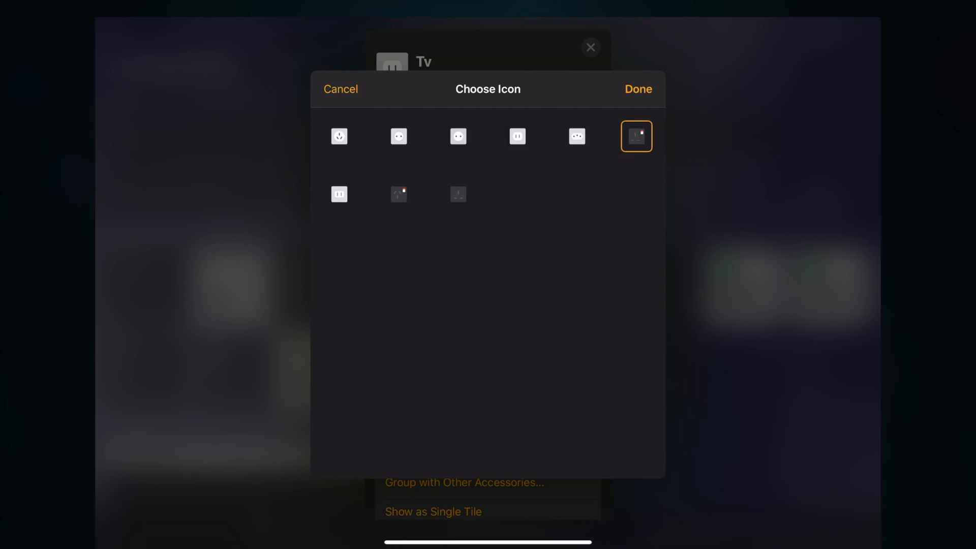
pyautogui.click(637, 90)
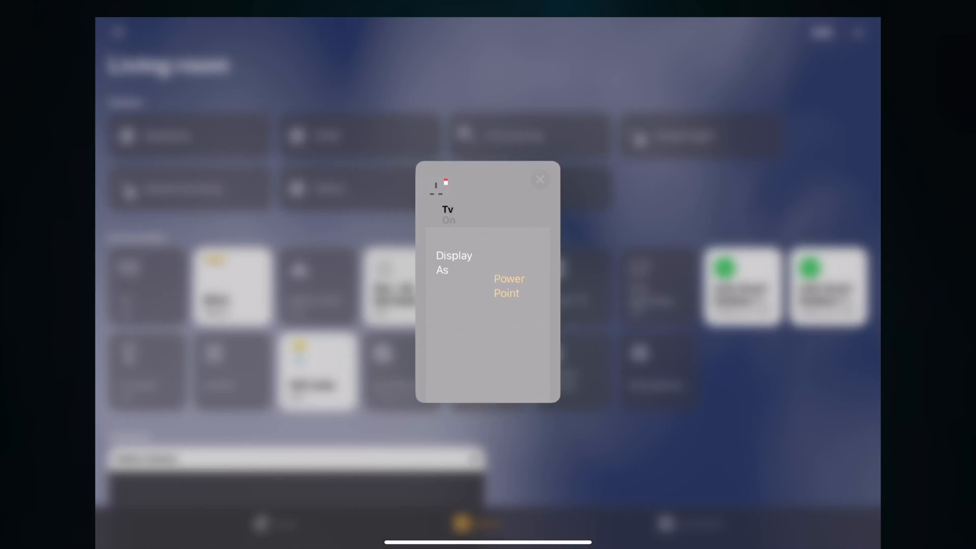
pyautogui.click(539, 179)
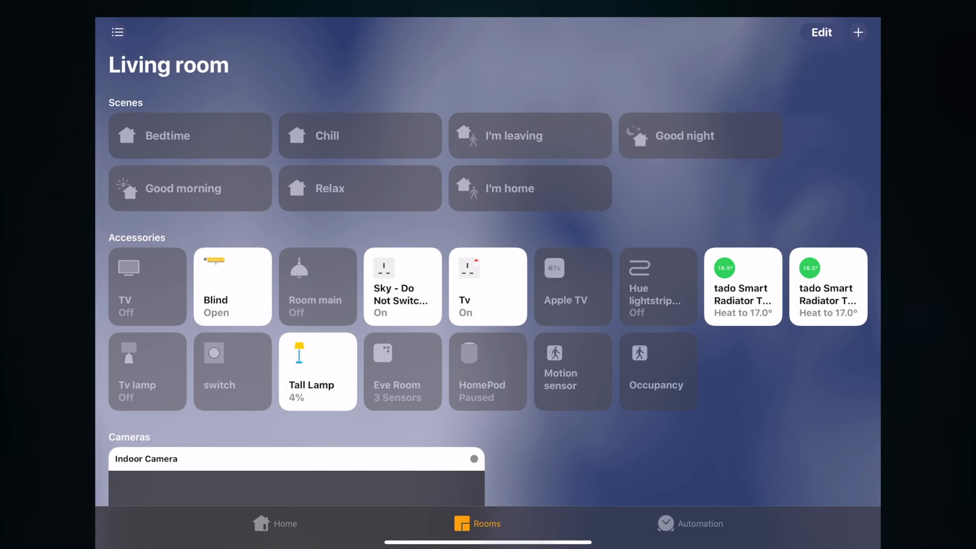